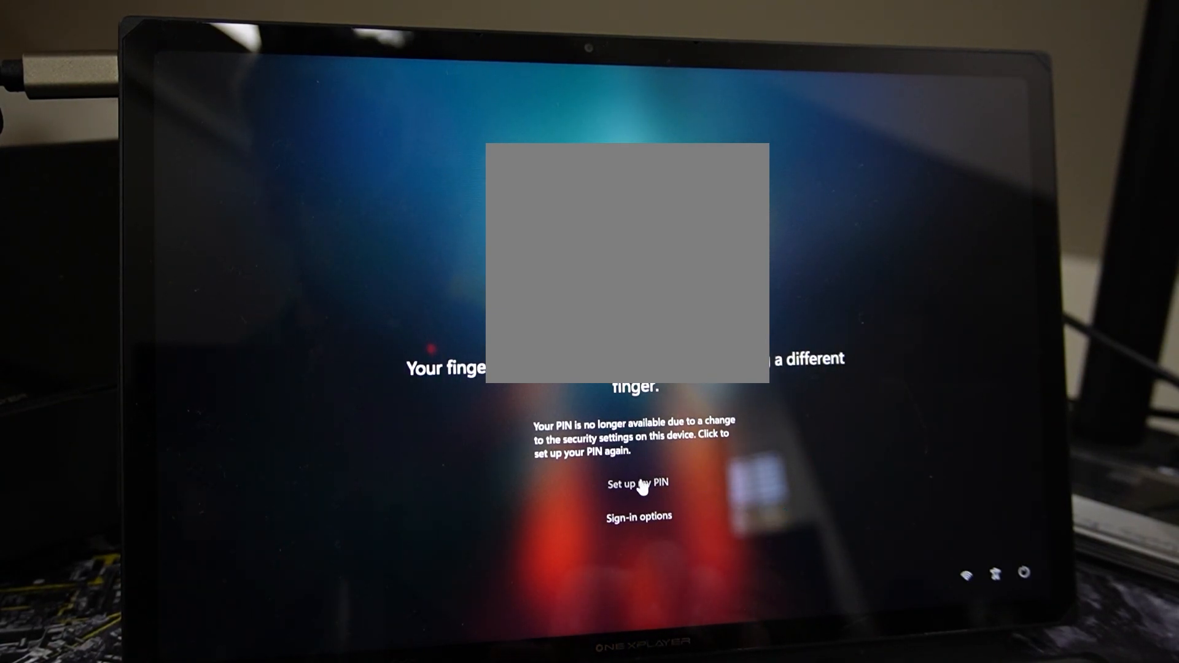
Step: Start setting up the PIN again, reaching the Microsoft account 'Are you sure?' warning
left_click(638, 483)
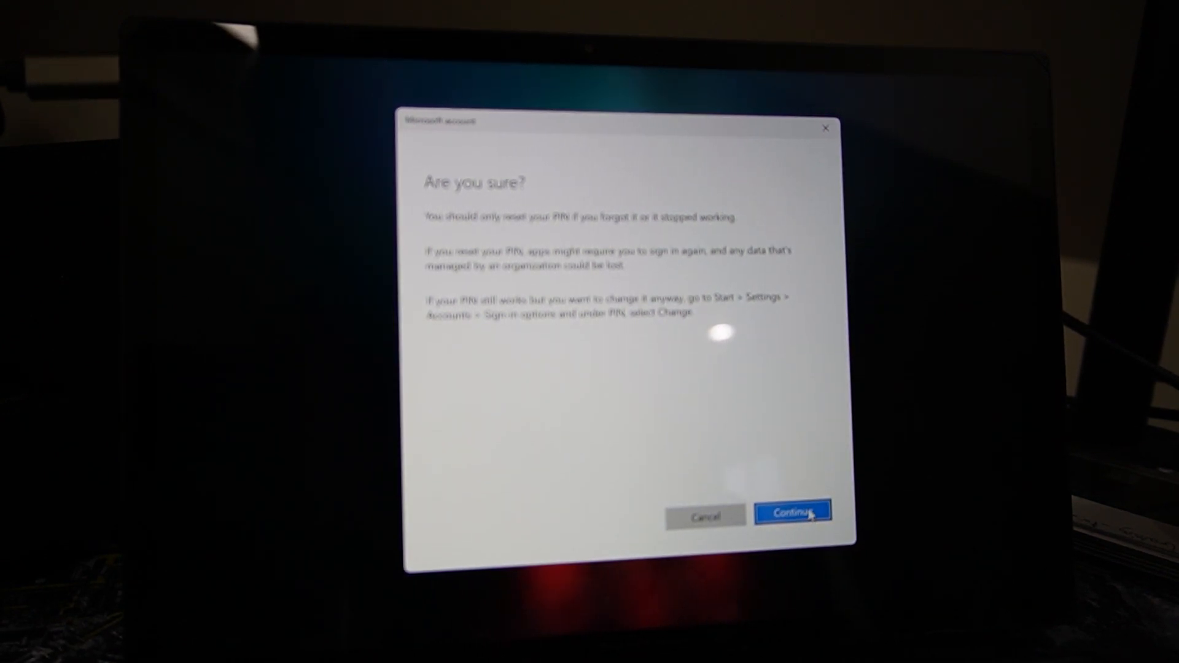
Step: Continue through the reset warning and finish signing in to the desktop
left_click(792, 513)
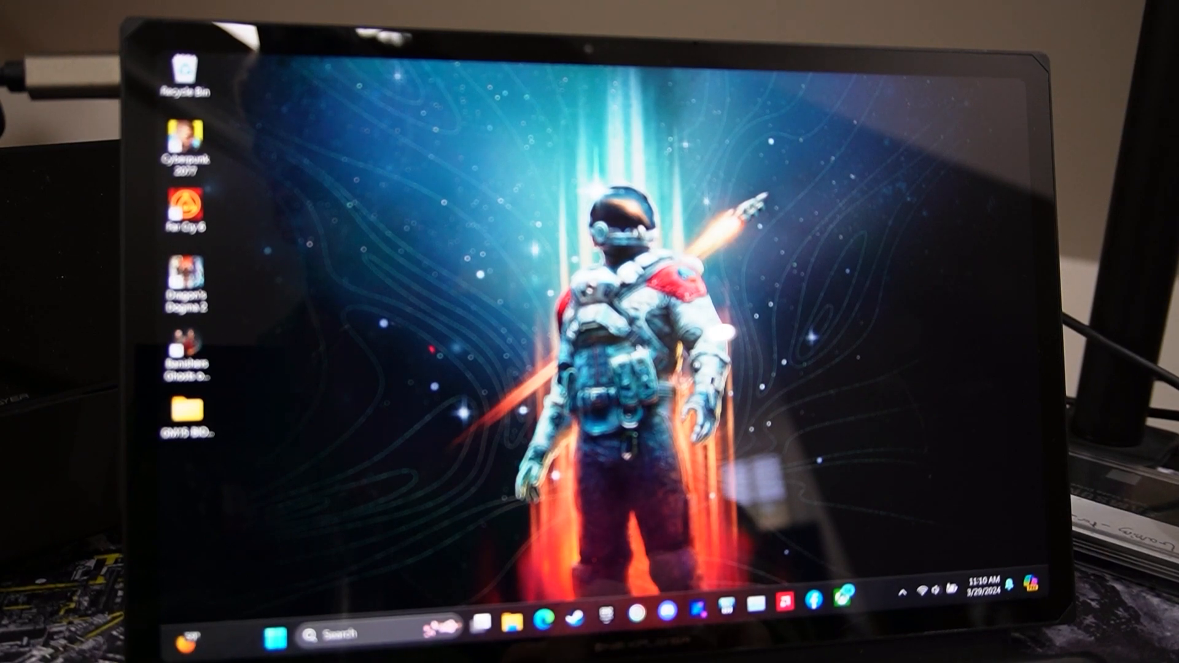
mouse_move(869, 388)
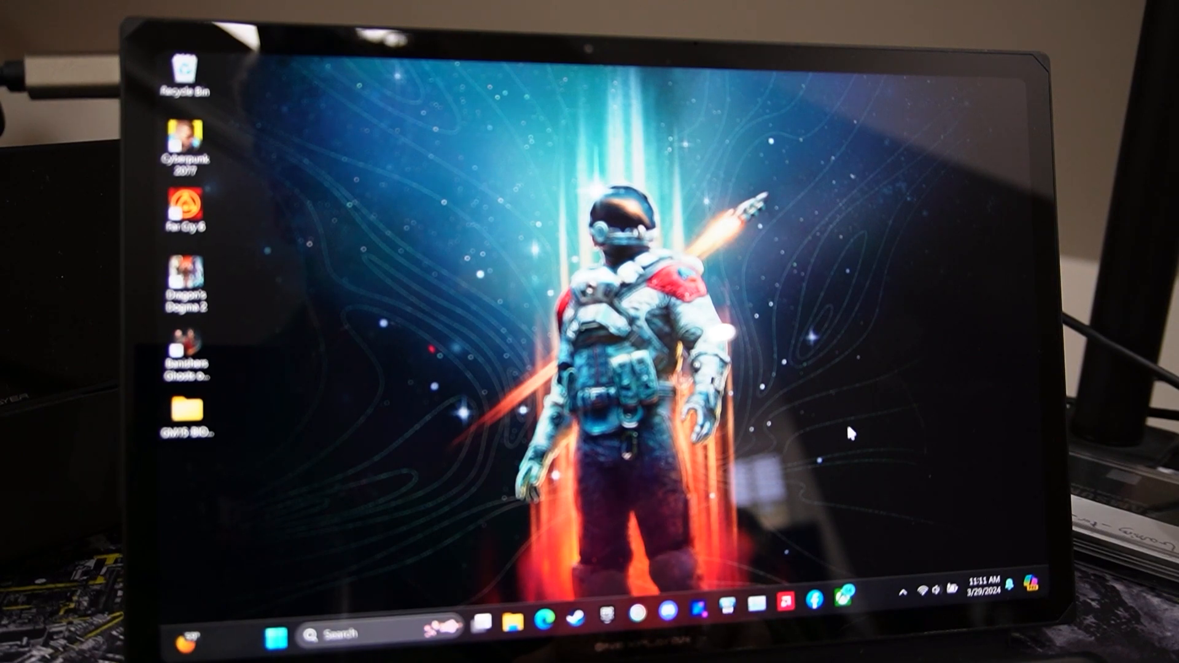
mouse_move(723, 608)
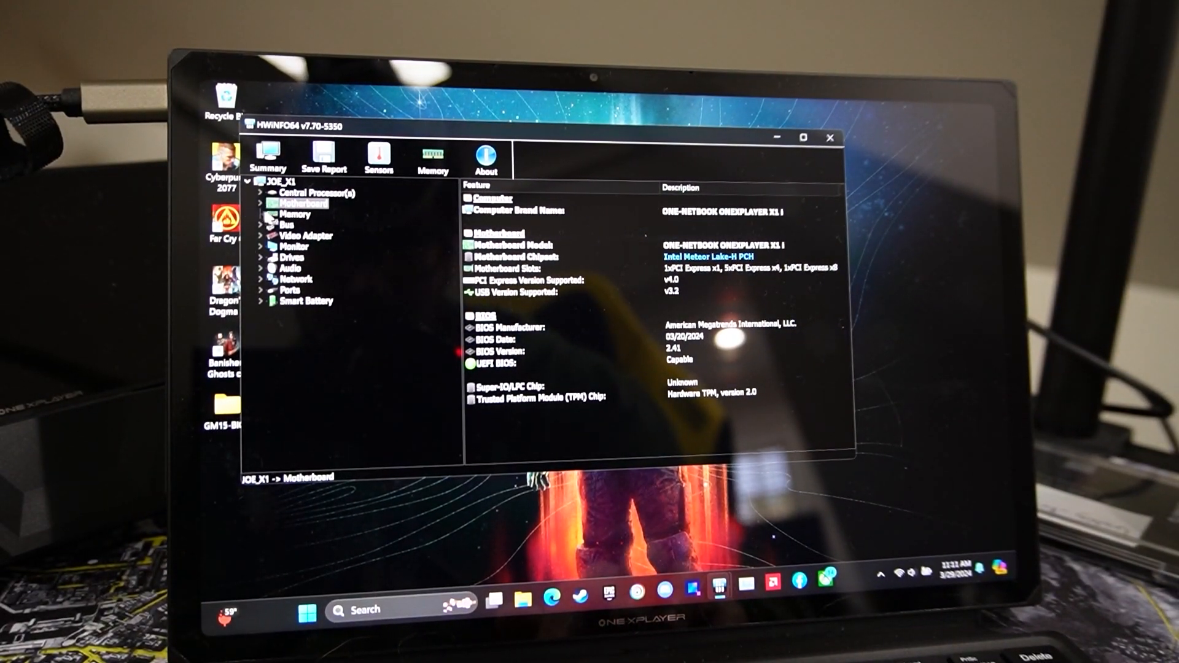
Step: Expand the Motherboard entry to show its sub-items and BIOS version 2.41
left_click(266, 203)
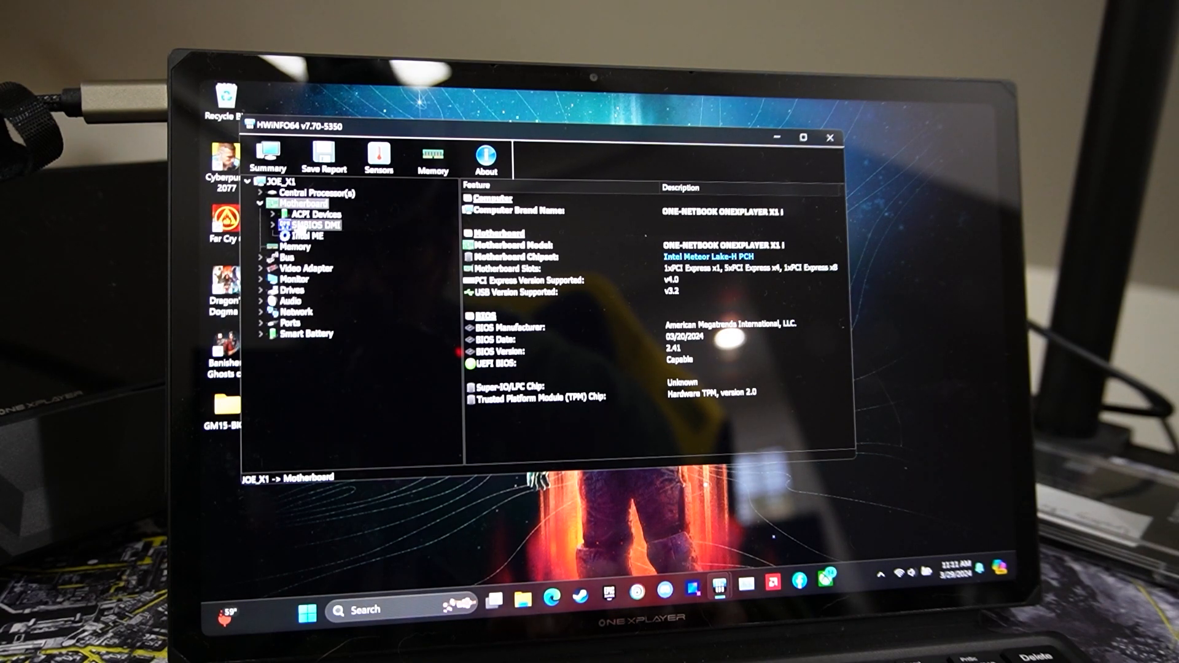
left_click(312, 225)
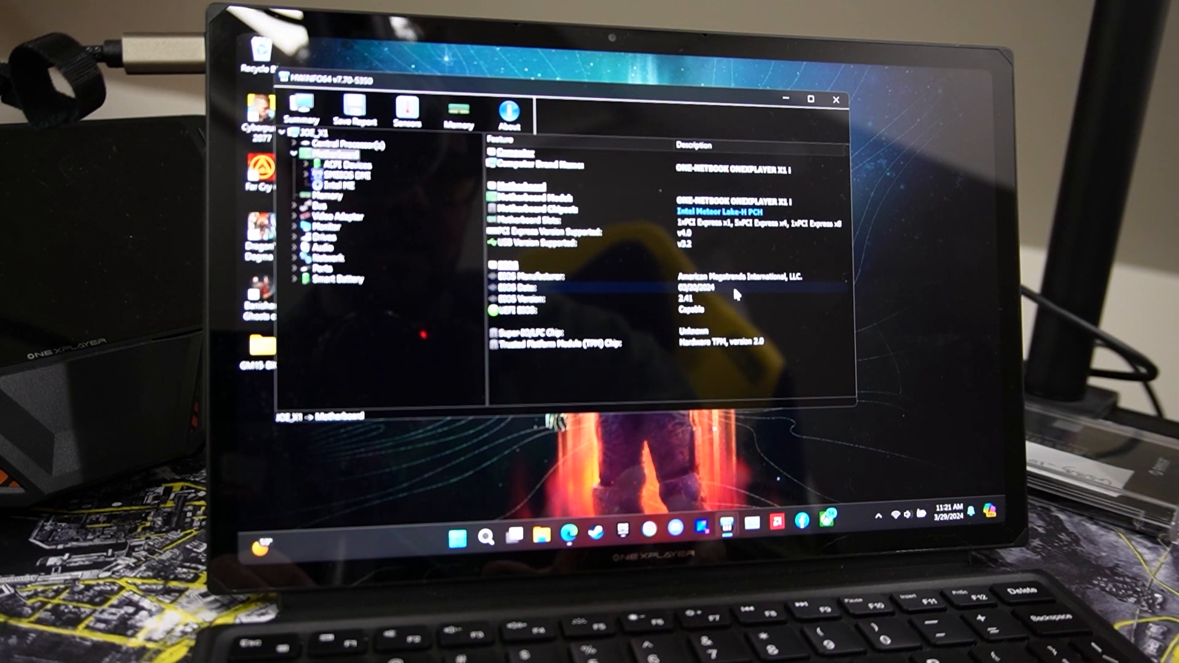
mouse_move(861, 424)
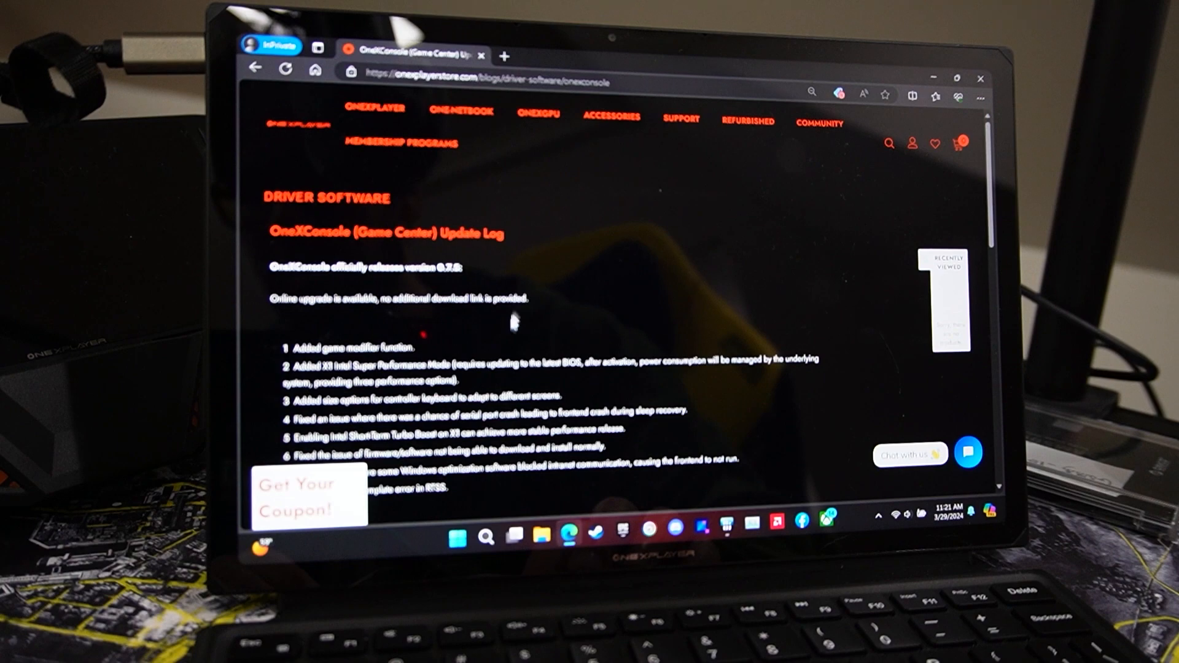
Step: Scroll the update log and highlight the X1 Intel Super Performance Mode note
scroll("down", 3)
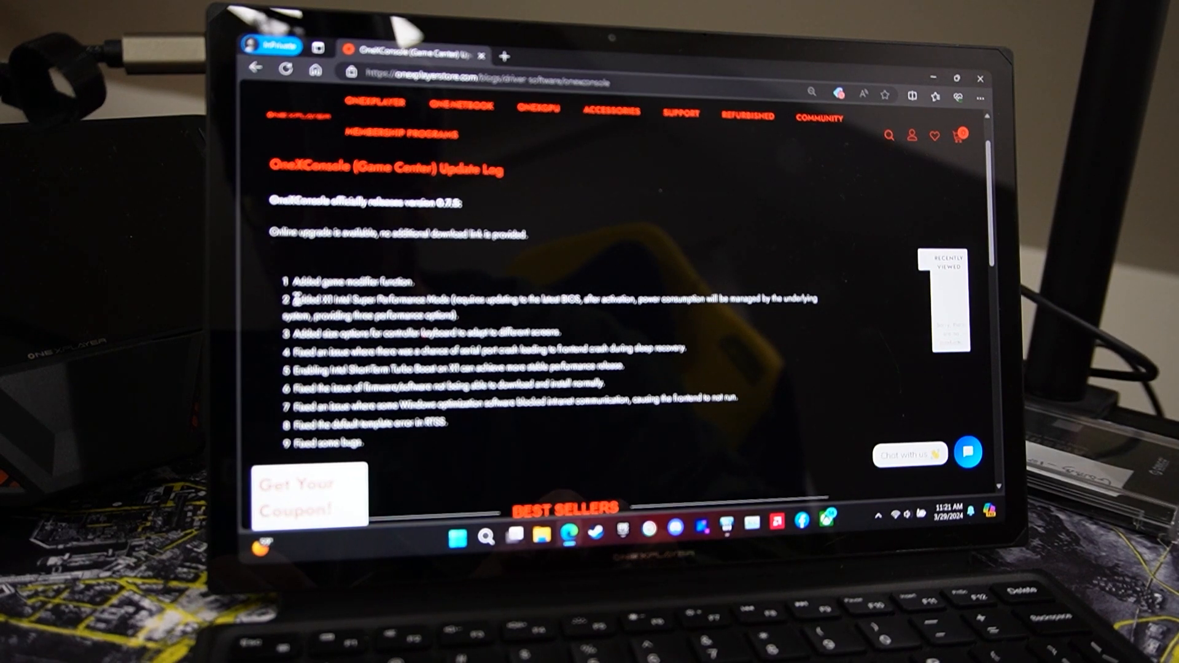
double_click(401, 280)
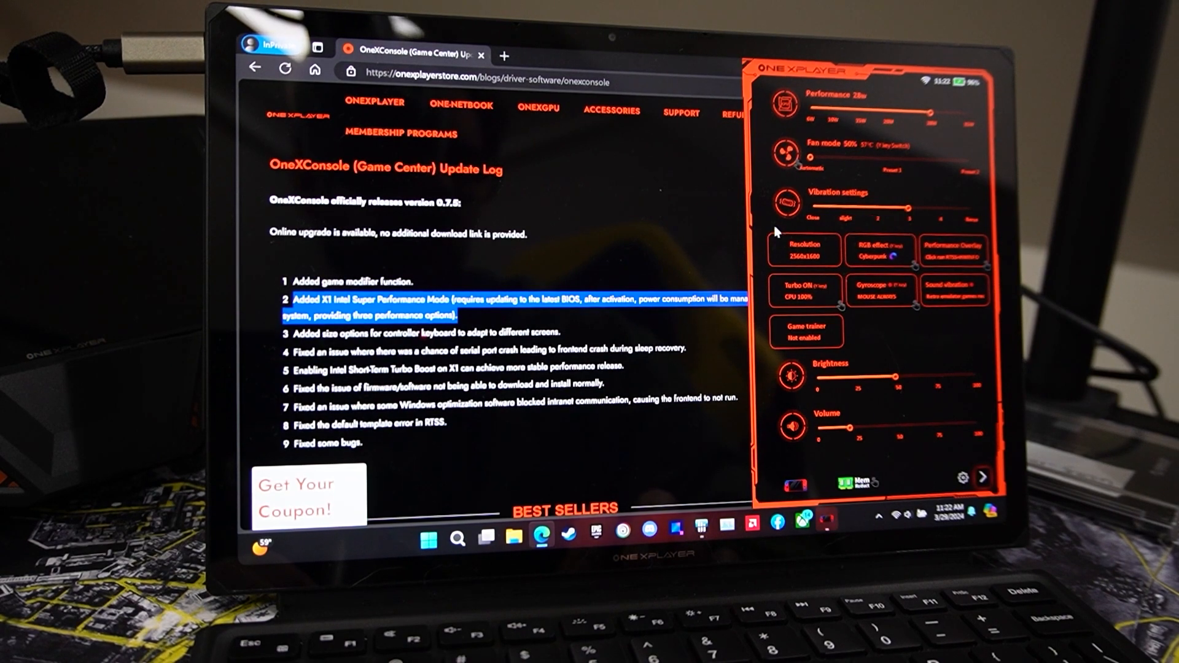
mouse_move(712, 400)
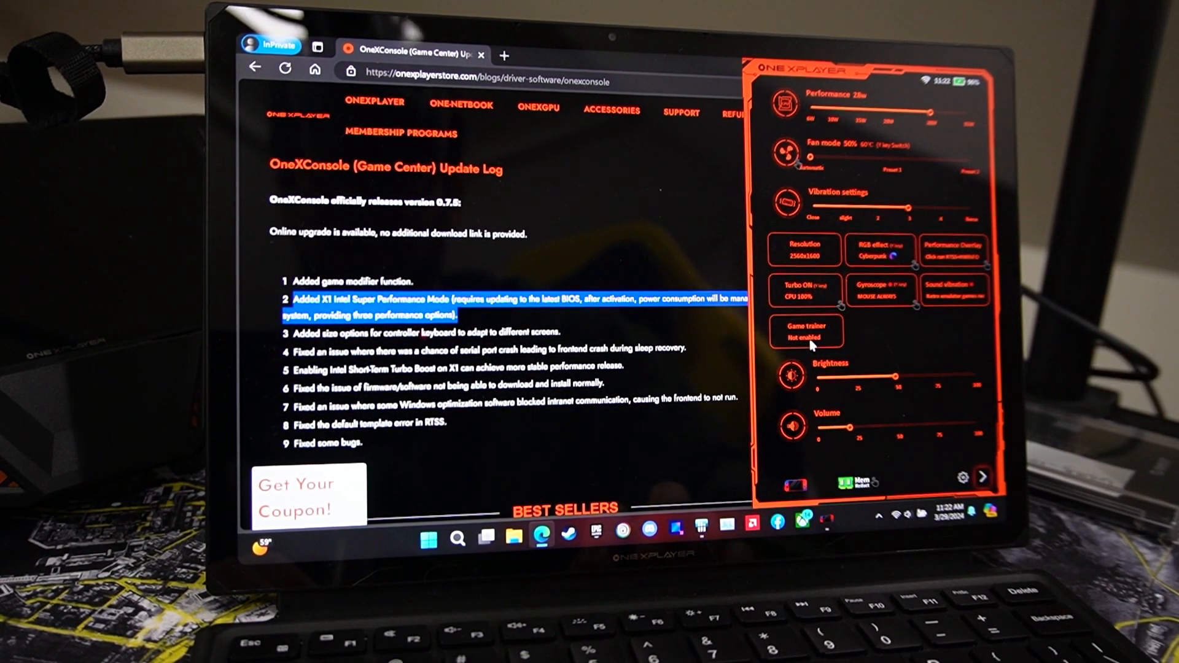
mouse_move(978, 361)
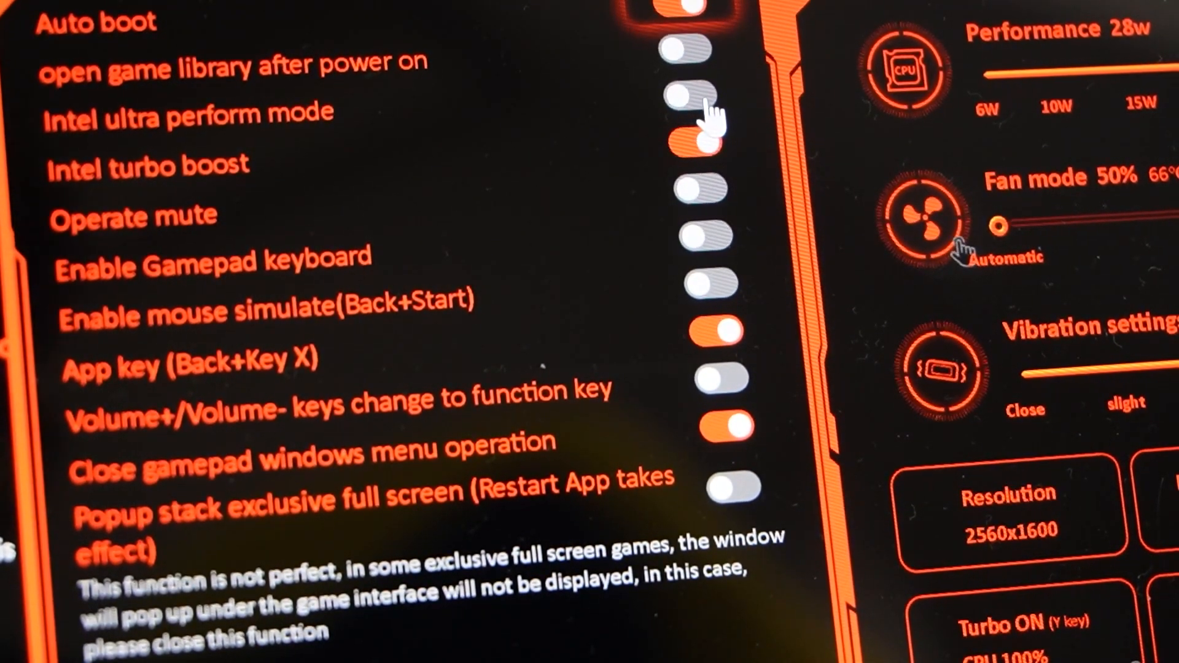
Step: Switch on Intel ultra perform mode, giving 28W, 32W and 35W ultra presets
left_click(698, 96)
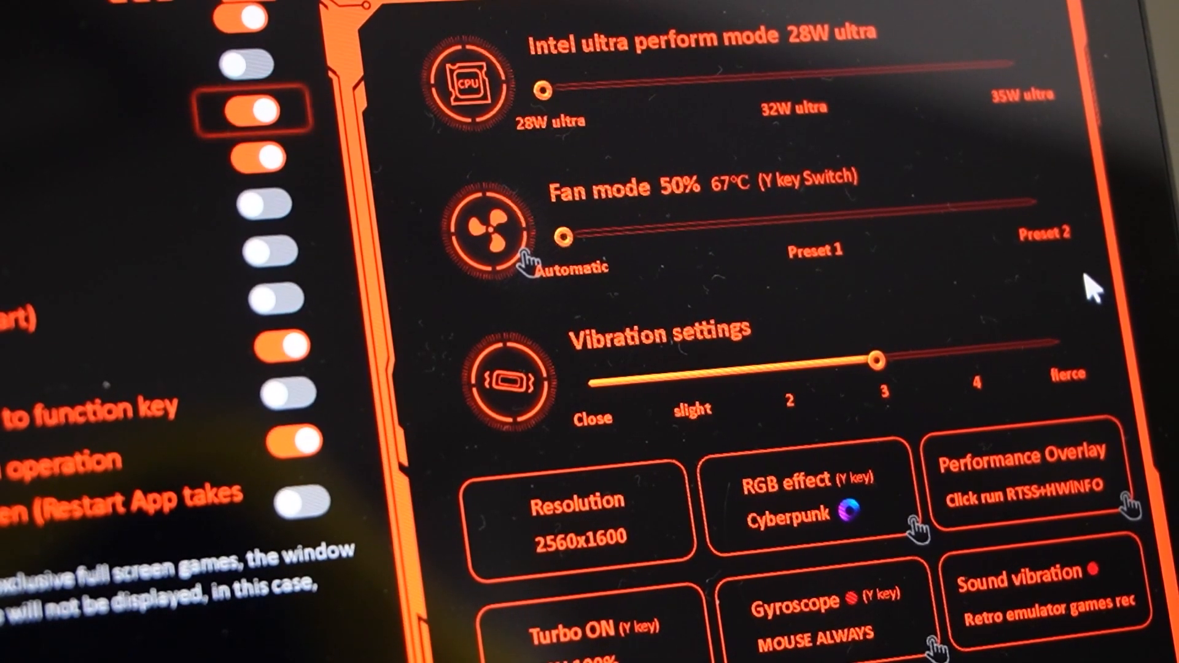
mouse_move(898, 154)
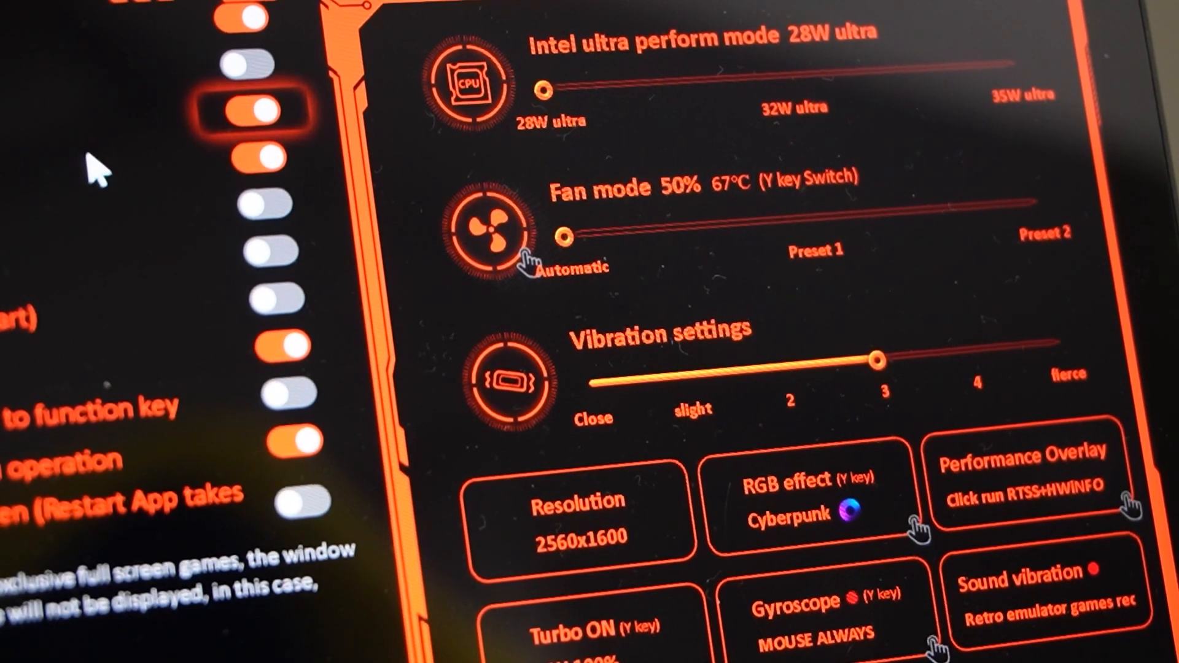
mouse_move(715, 108)
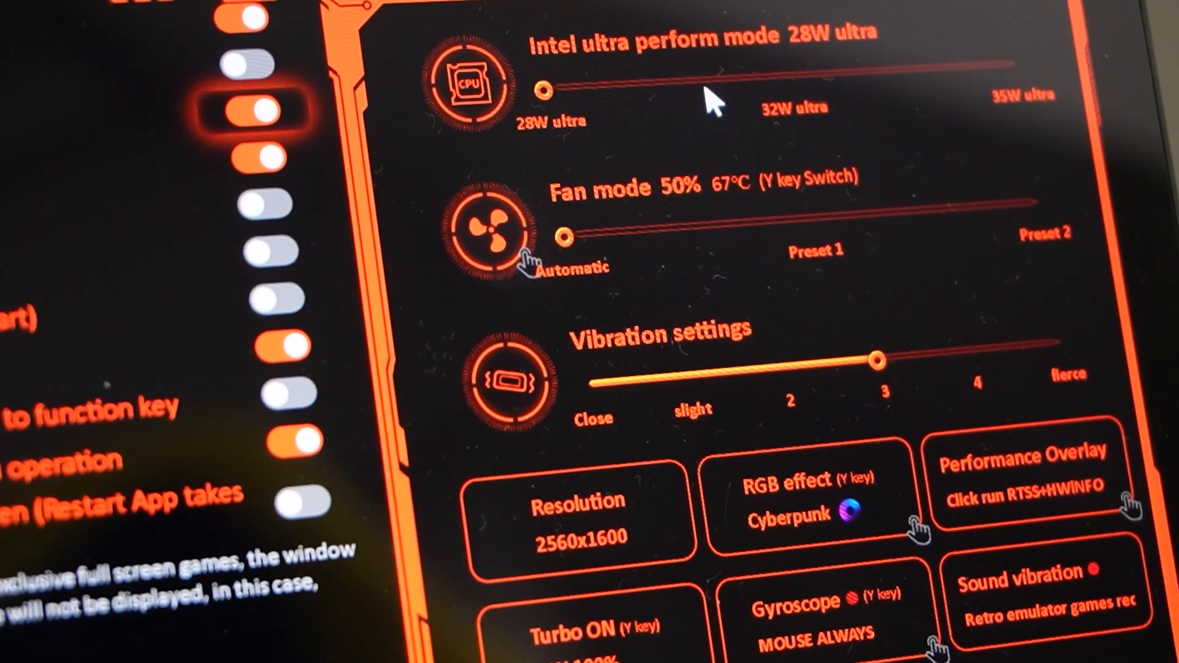
mouse_move(1083, 206)
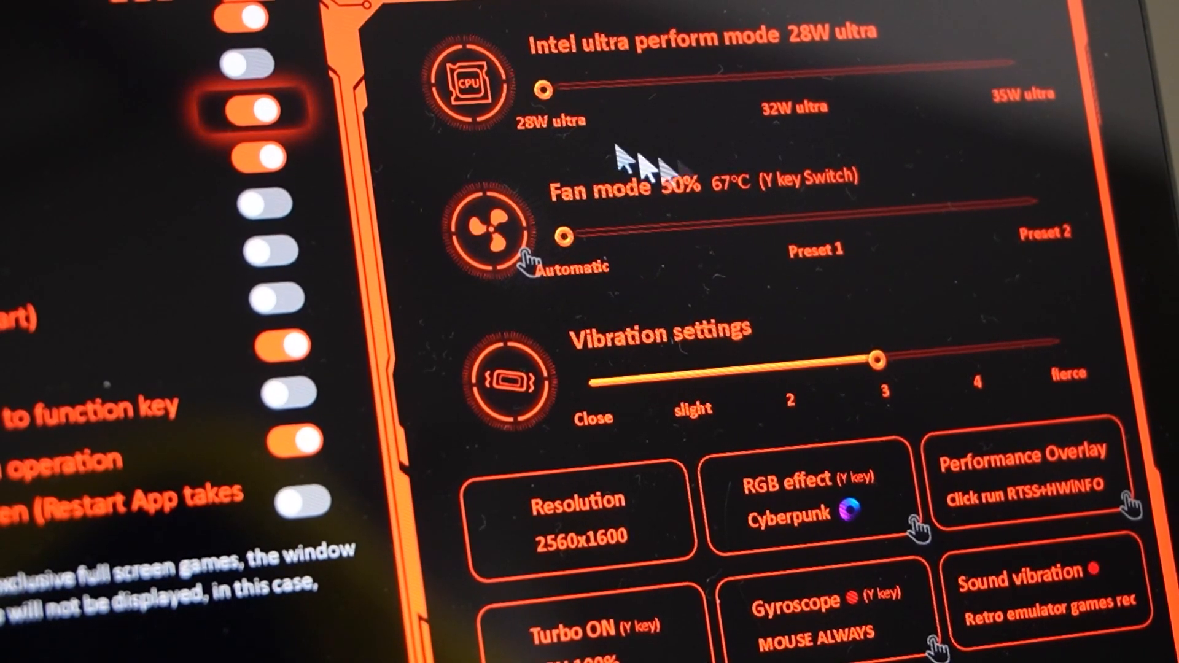
mouse_move(966, 47)
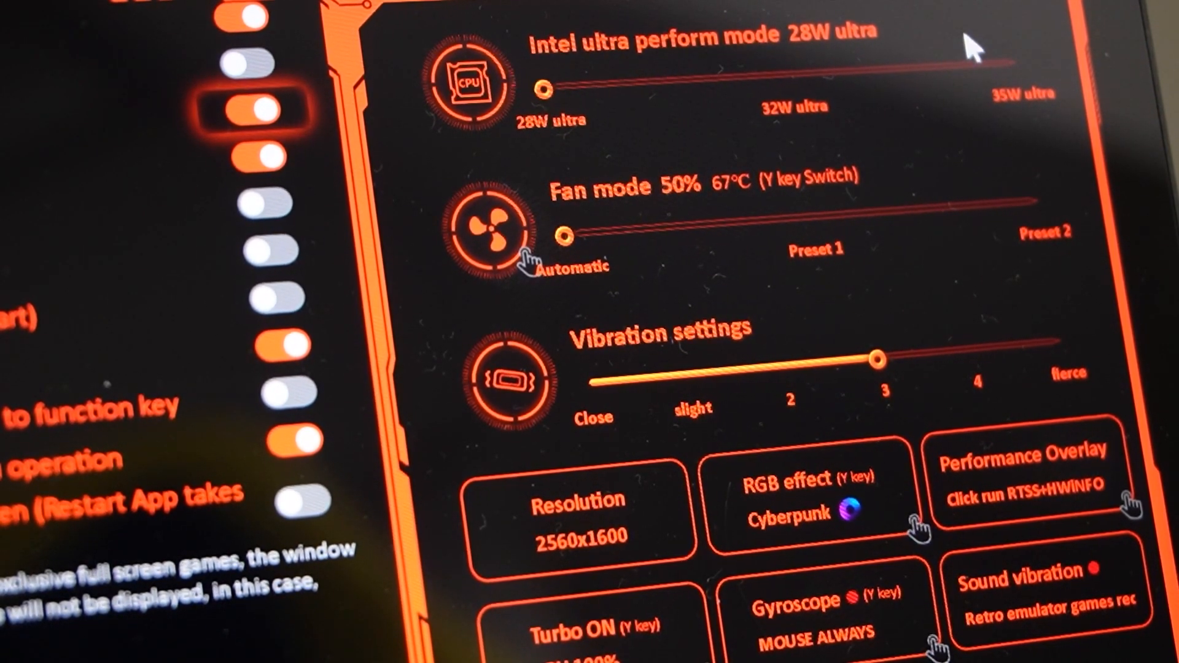